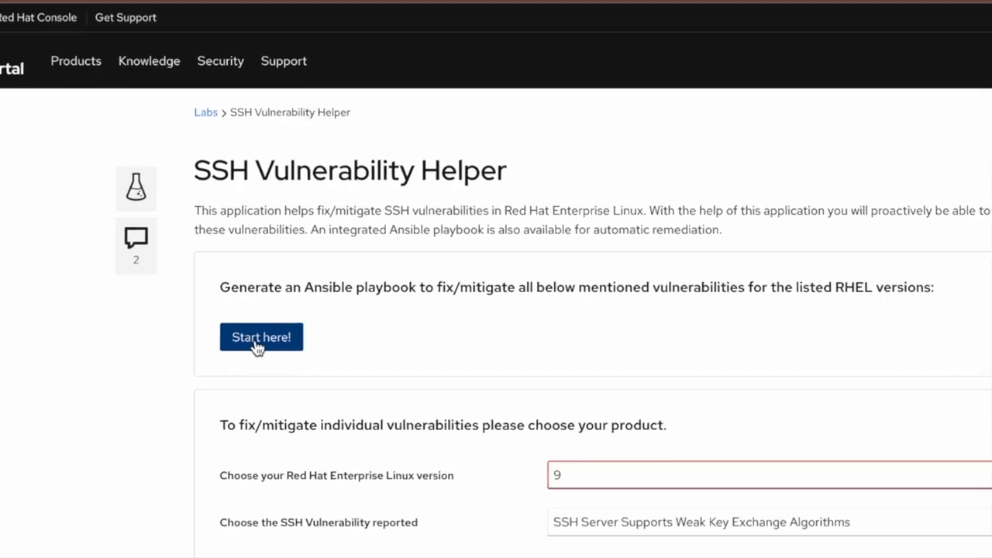
Step: Generate the Ansible playbook for host 127.0.0.1 and download the zip file
left_click(260, 337)
type("127.0.0.1")
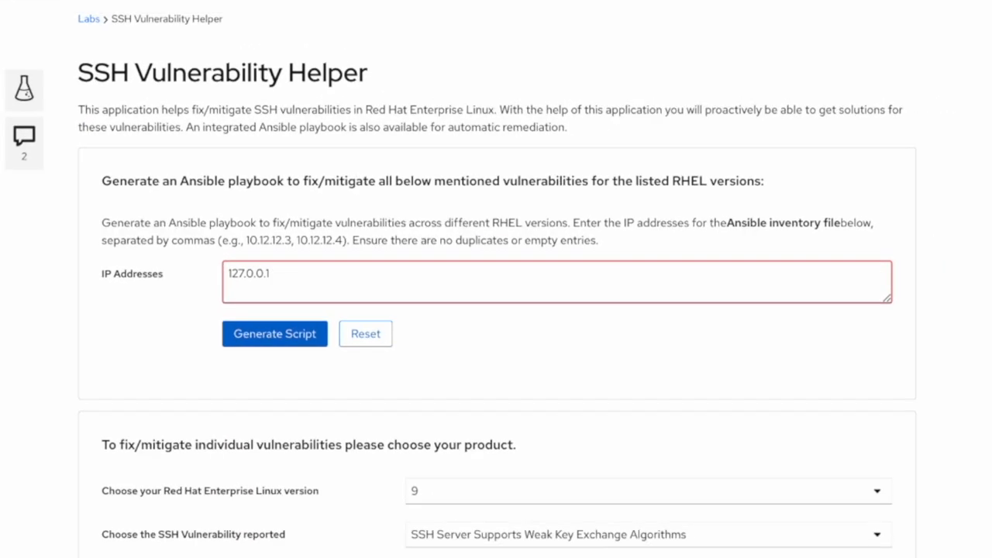
left_click(275, 334)
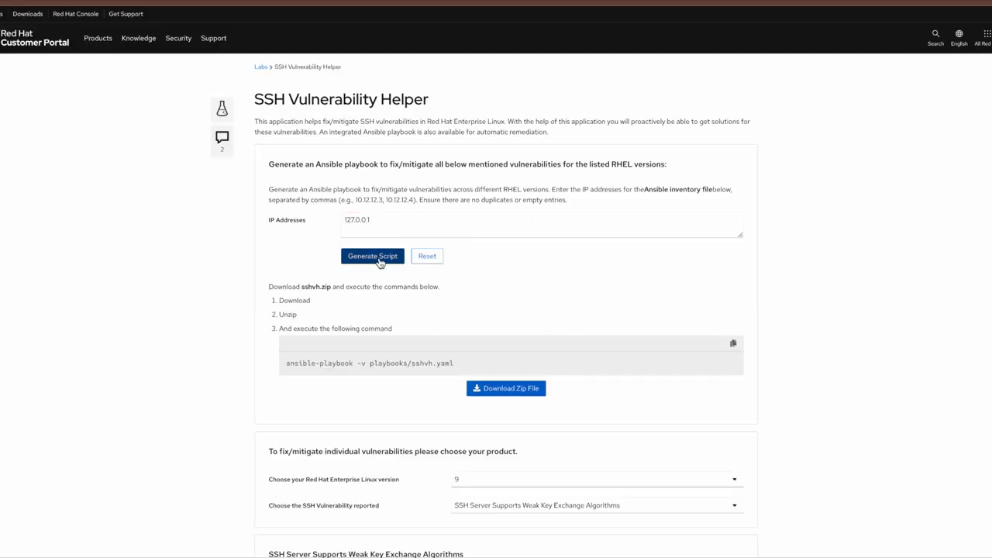
left_click(506, 387)
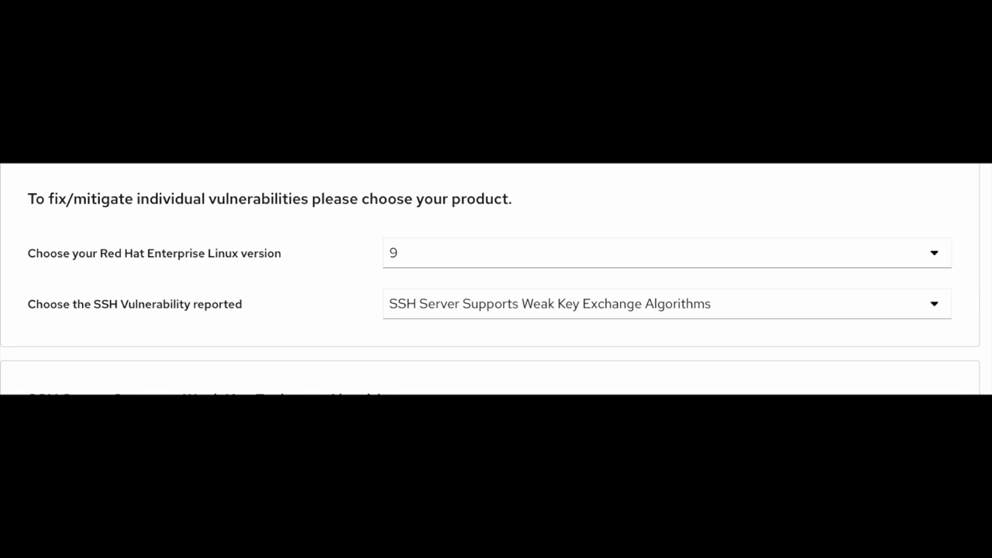
mouse_move(230, 266)
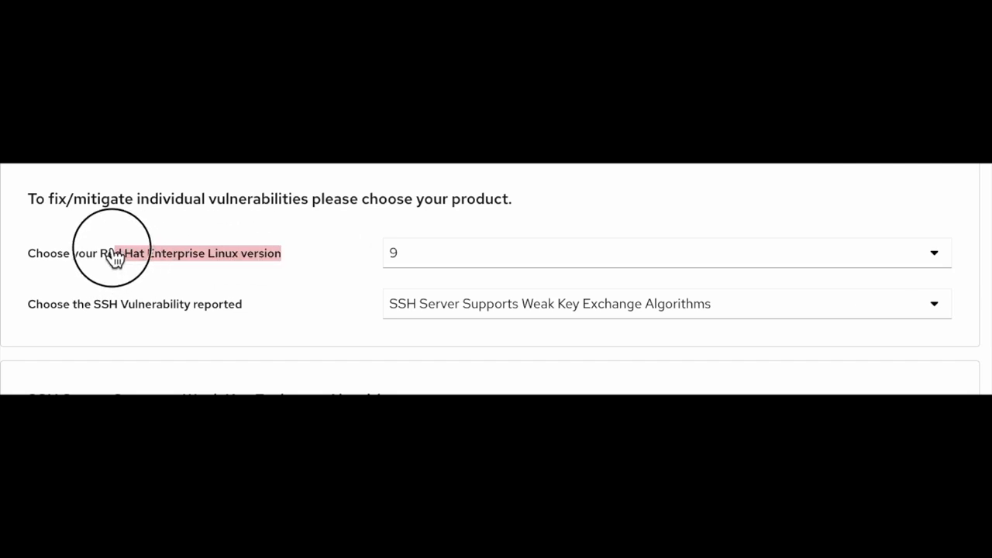
Step: Select the Terrapin Attack vulnerability and view its fix and validation commands for RHEL 8, then RHEL 7
left_click(665, 253)
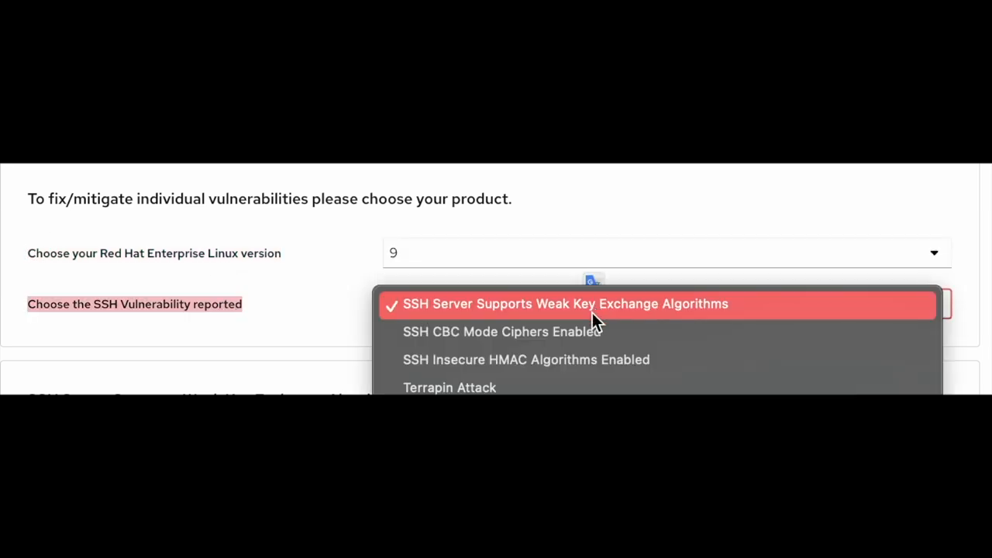
mouse_move(571, 395)
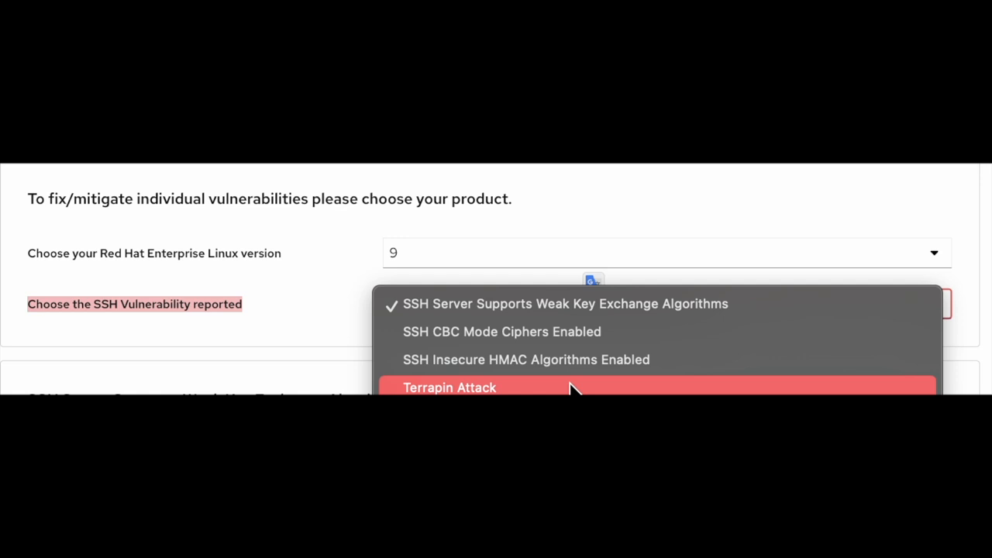
mouse_move(561, 310)
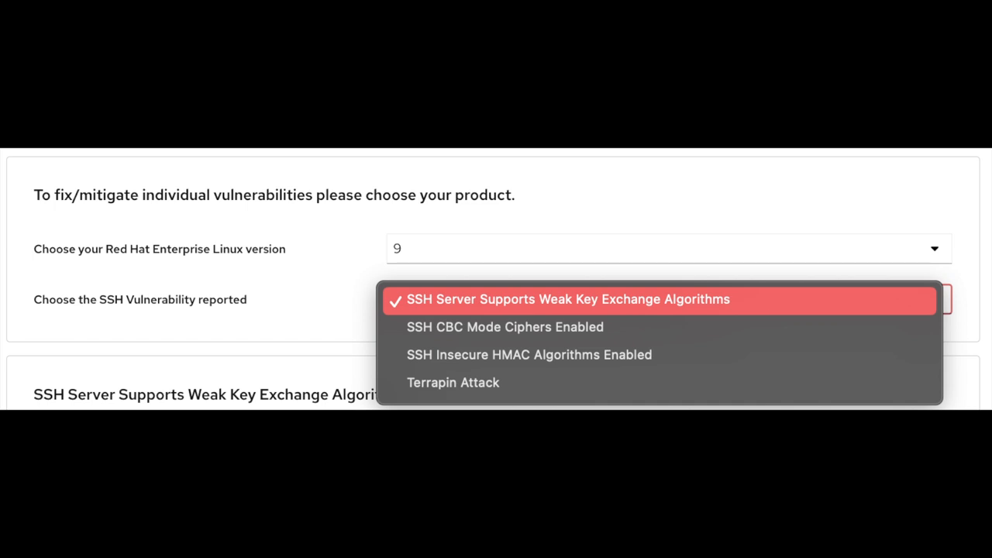
left_click(567, 300)
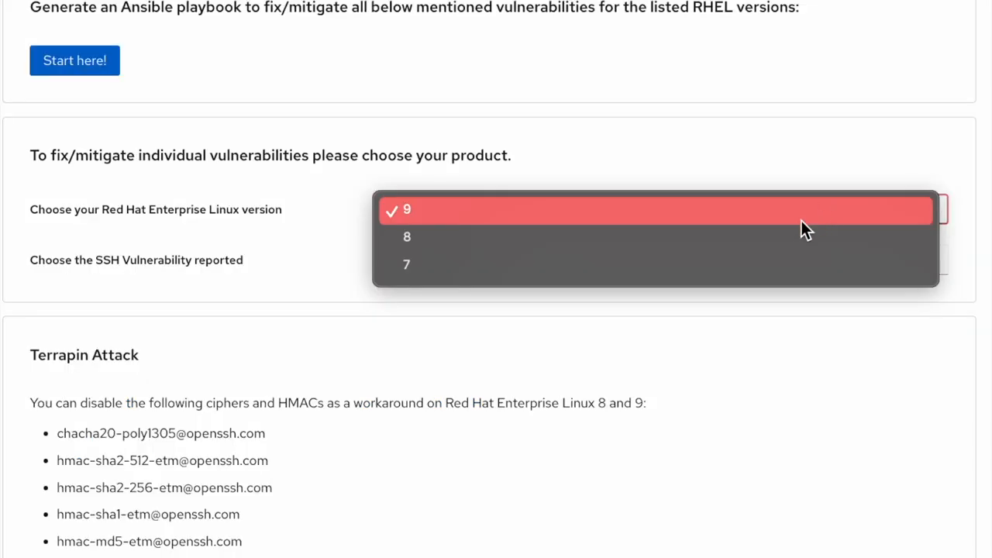
left_click(406, 235)
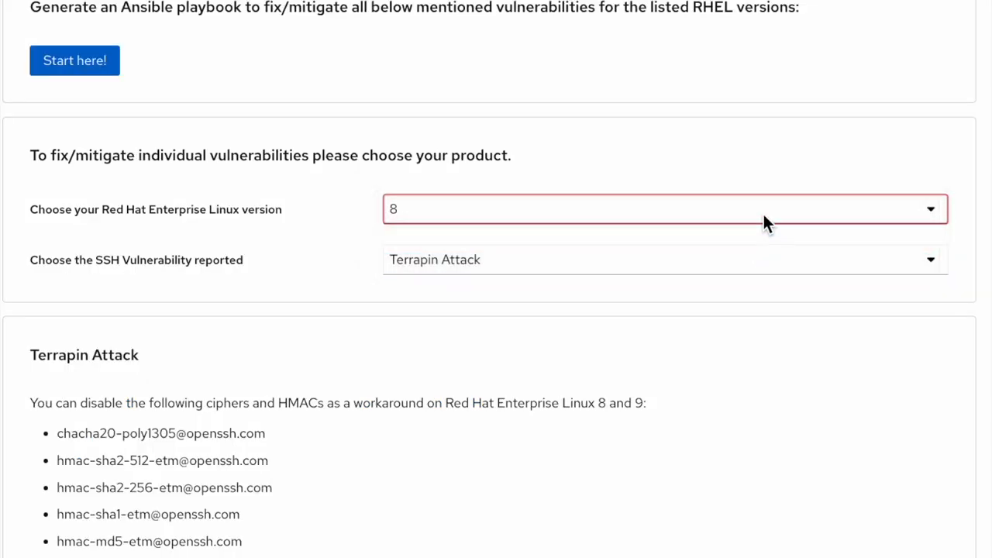
left_click(663, 207)
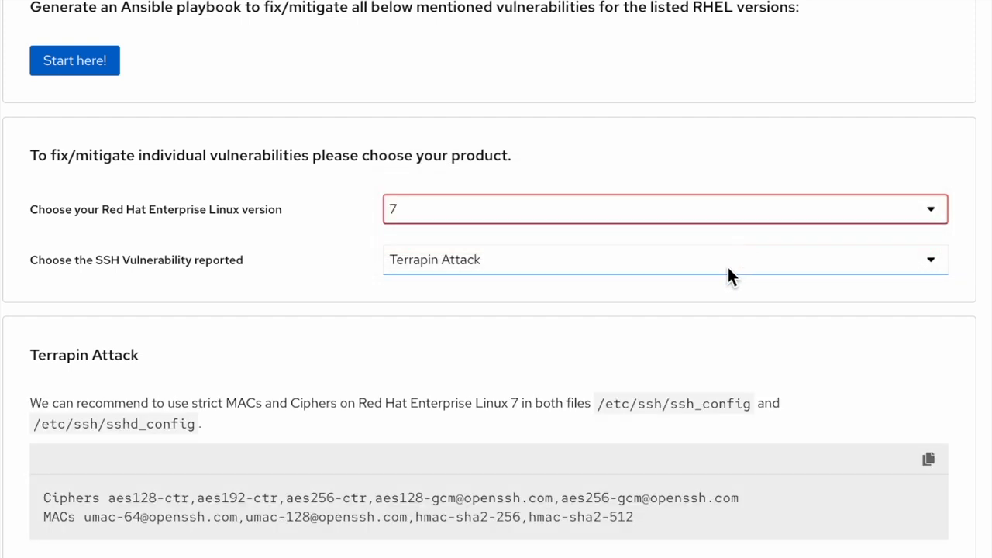
scroll("down", 3)
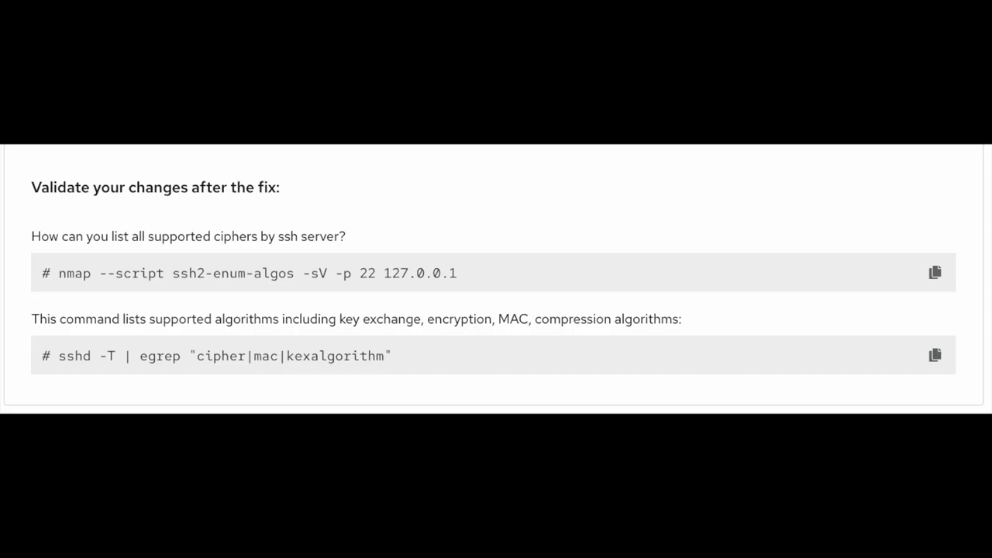
left_click_drag(43, 273, 458, 273)
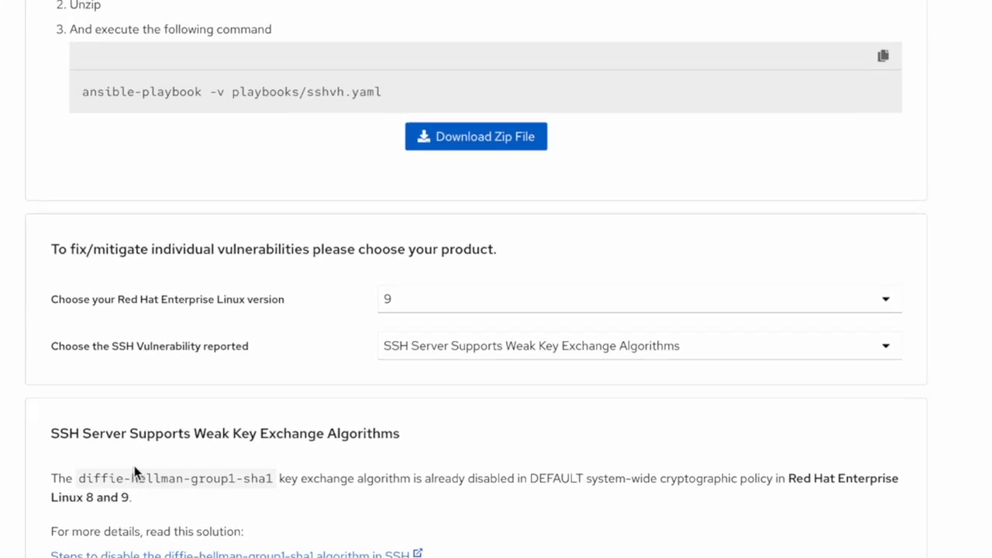
scroll("up", 3)
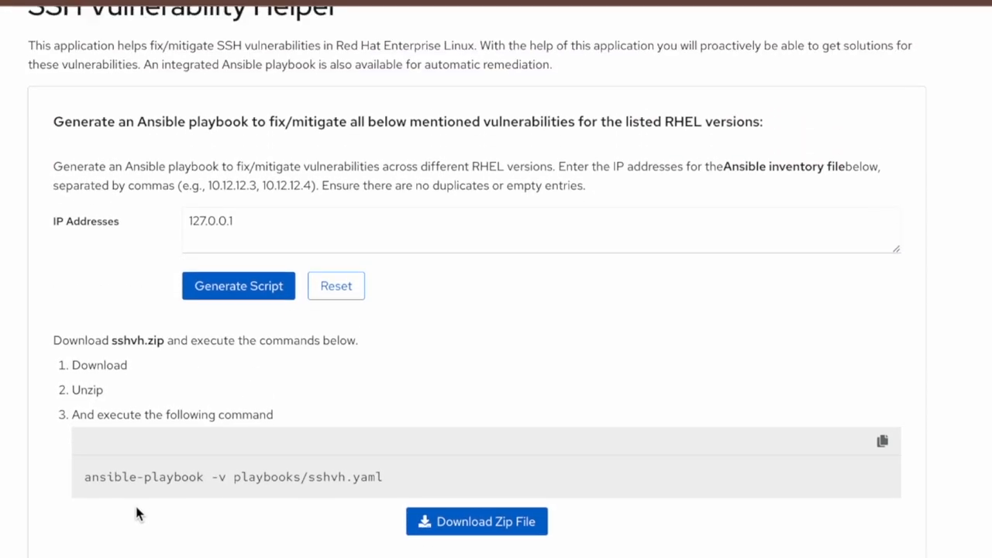